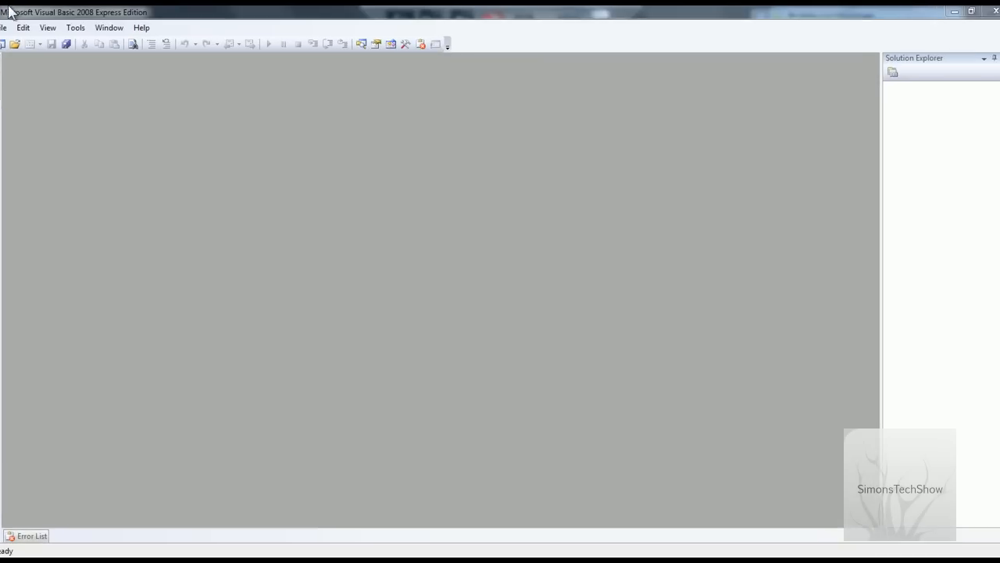
Step: Create a new Windows Forms Application project named 'TextBox Effect'
left_click(4, 28)
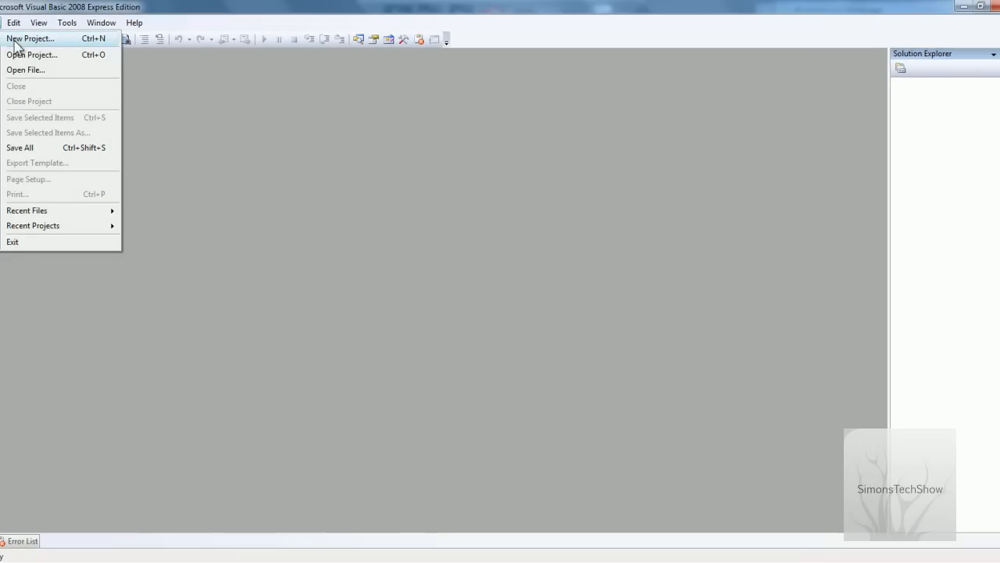
left_click(32, 38)
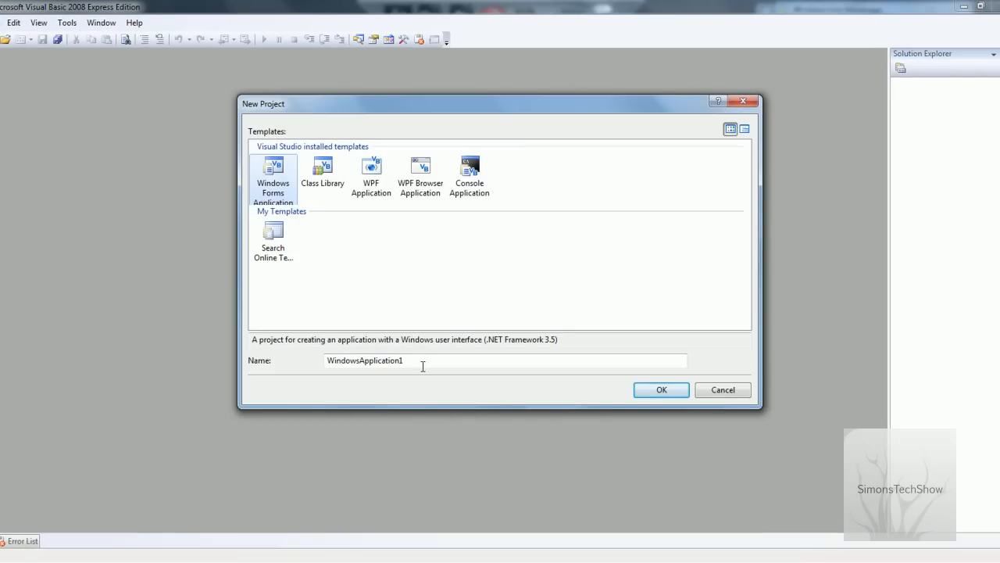
triple_click(363, 359)
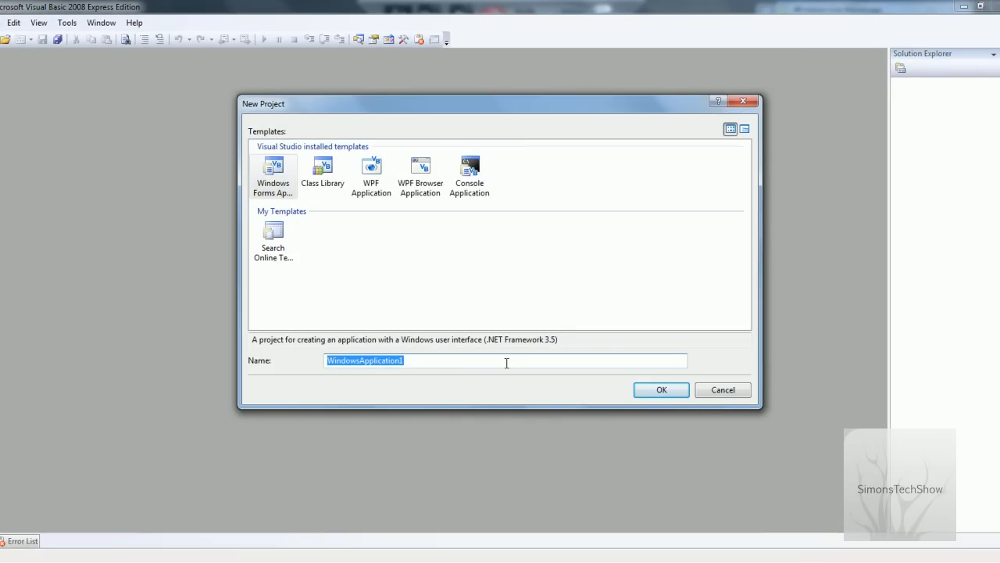
type("Text B")
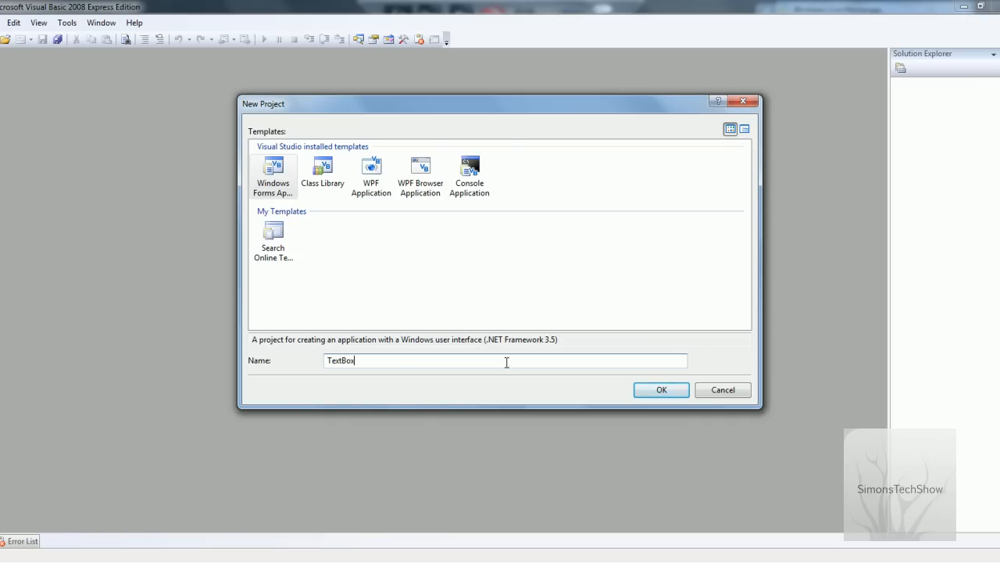
left_click(659, 389)
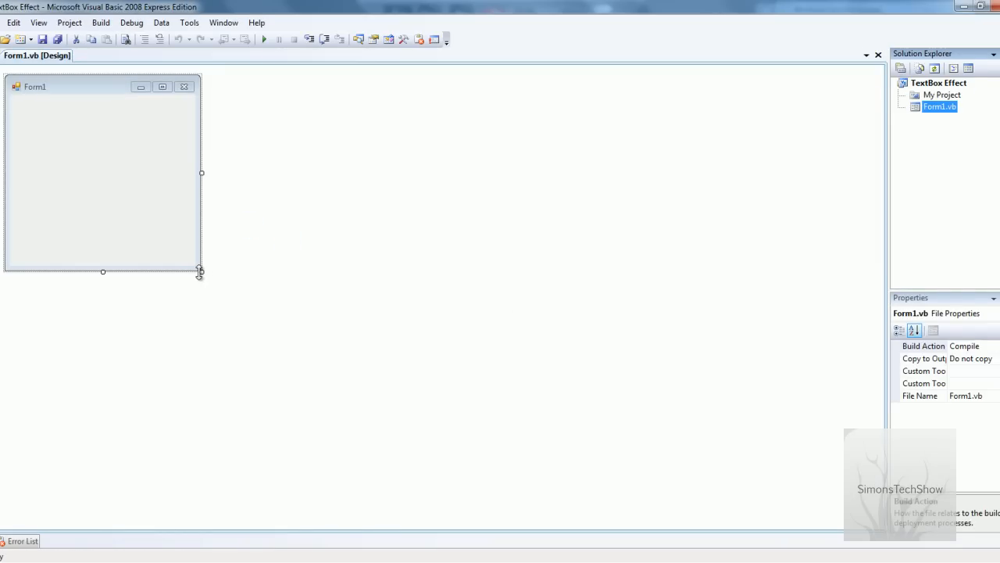
Step: Enlarge Form1 and add Button1, moved lower and stretched across the form's width
left_click_drag(201, 271, 428, 381)
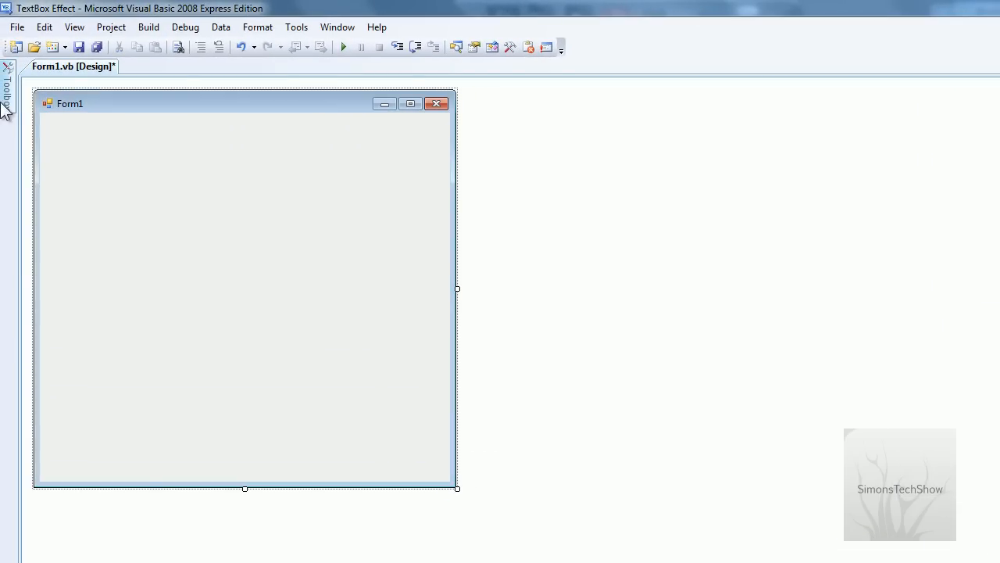
left_click(8, 86)
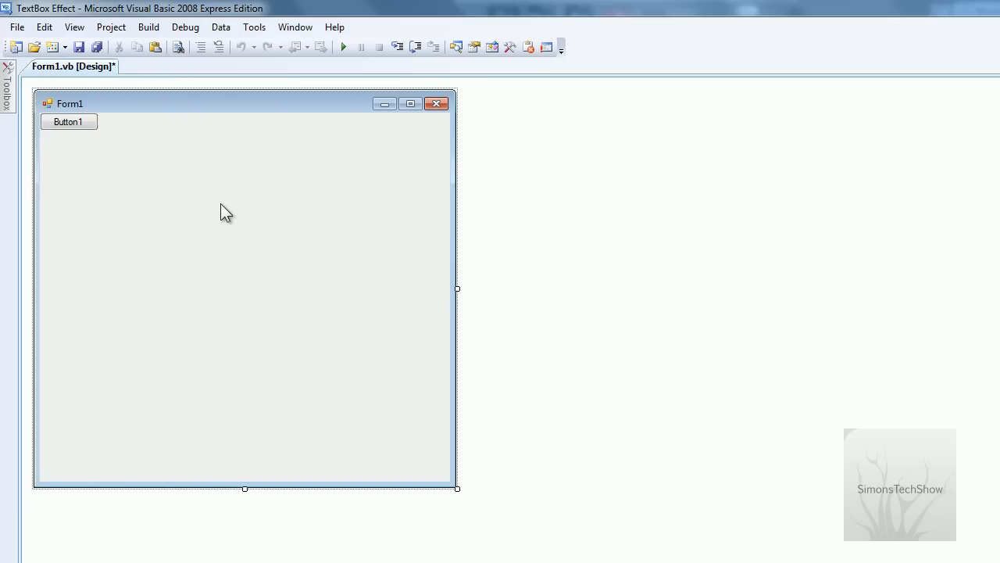
left_click_drag(67, 122, 79, 253)
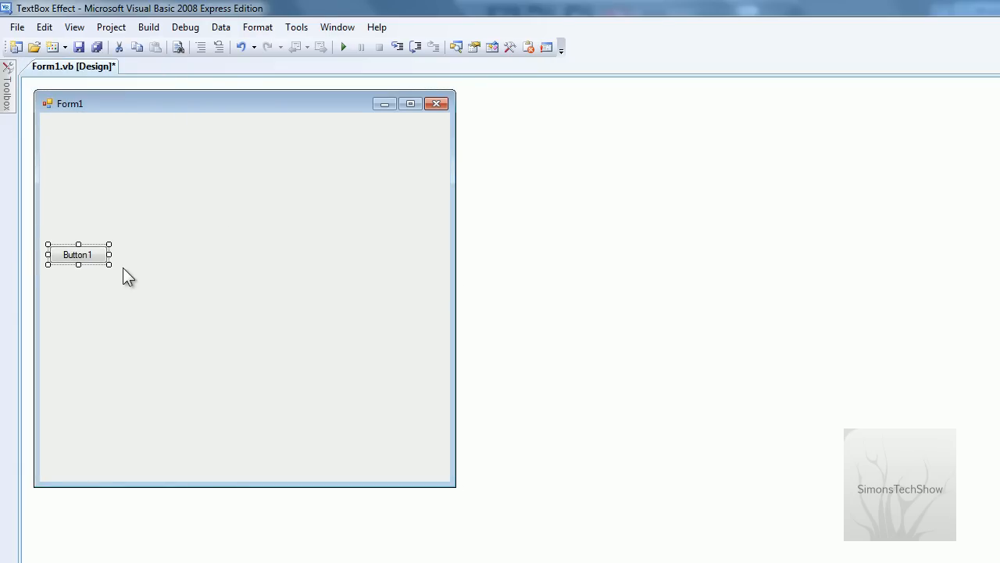
left_click_drag(109, 253, 440, 253)
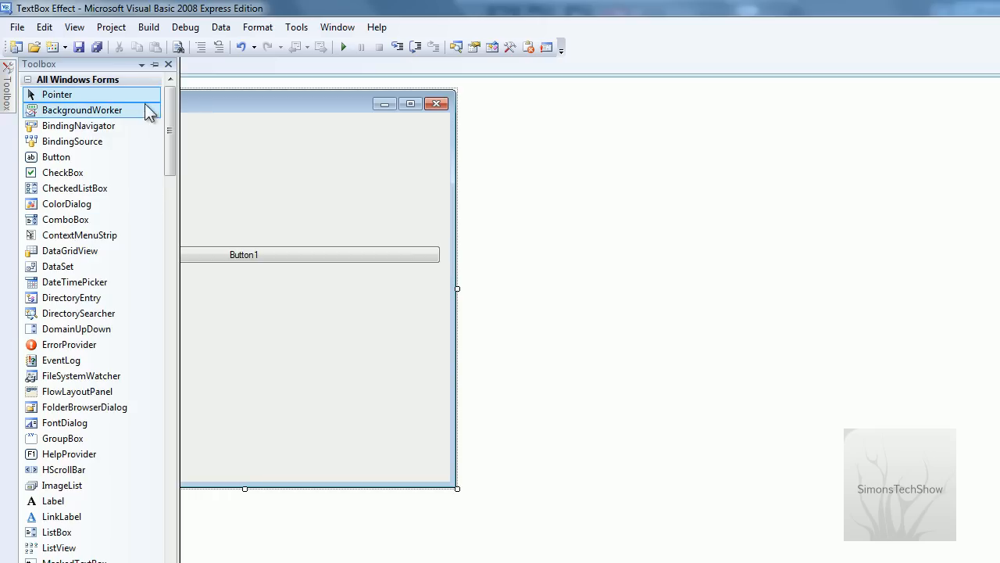
Step: Add a TextBox and a FlowLayoutPanel beneath Button1 from the Toolbox
scroll("down", 3)
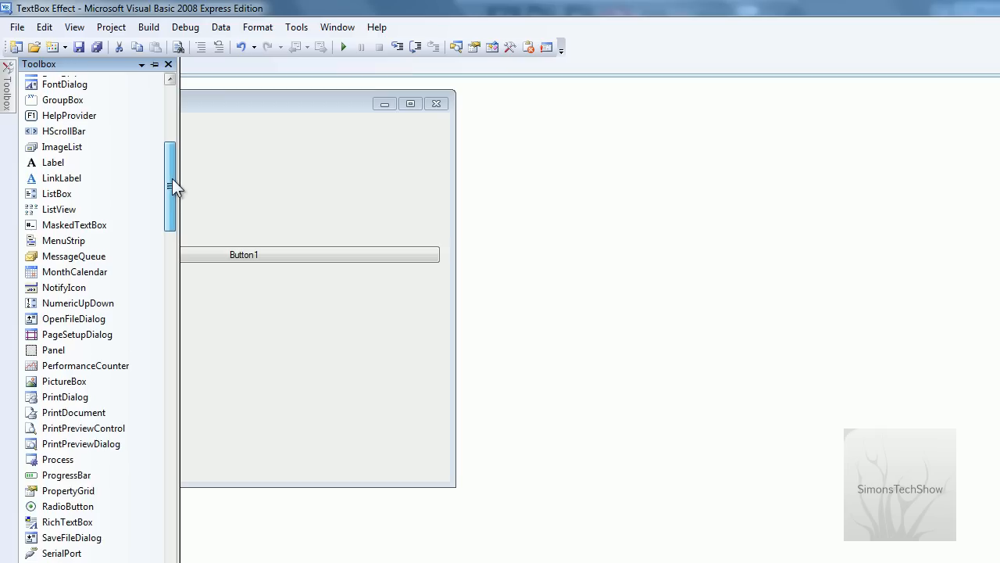
scroll("up", 3)
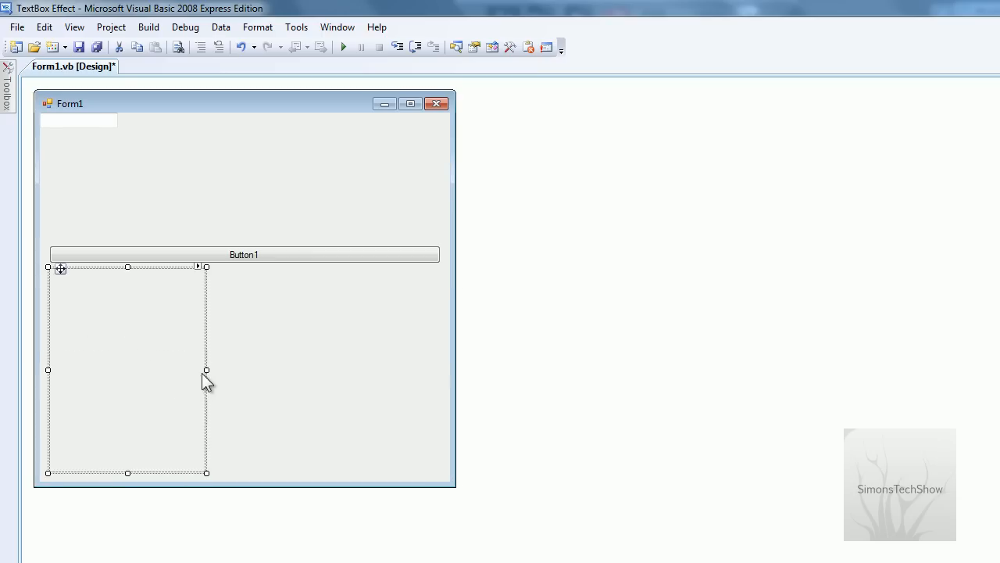
Step: Arrange Button1 at the top, the text box full-width beneath it, and the flow panel filling below
left_click_drag(207, 369, 441, 369)
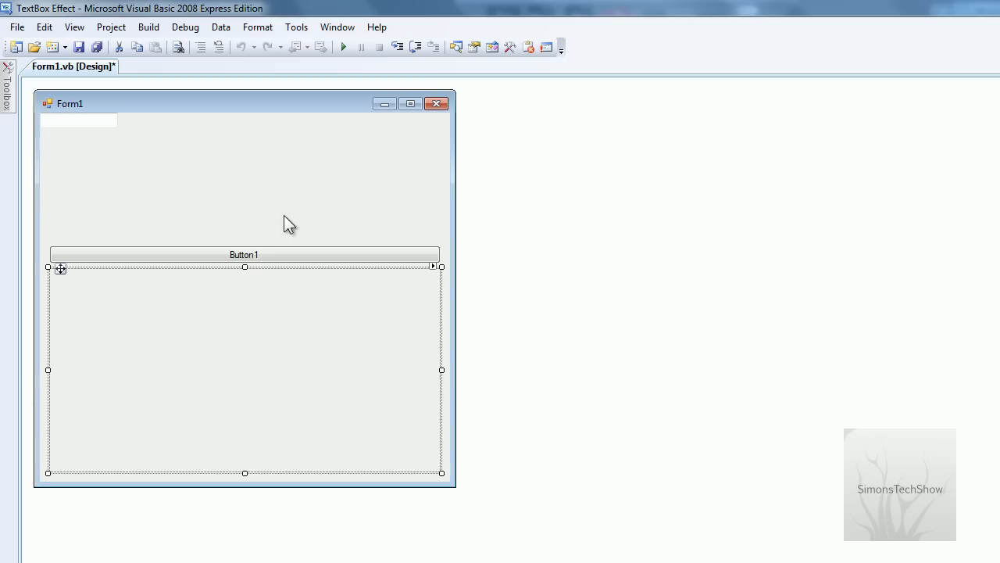
left_click_drag(243, 253, 235, 140)
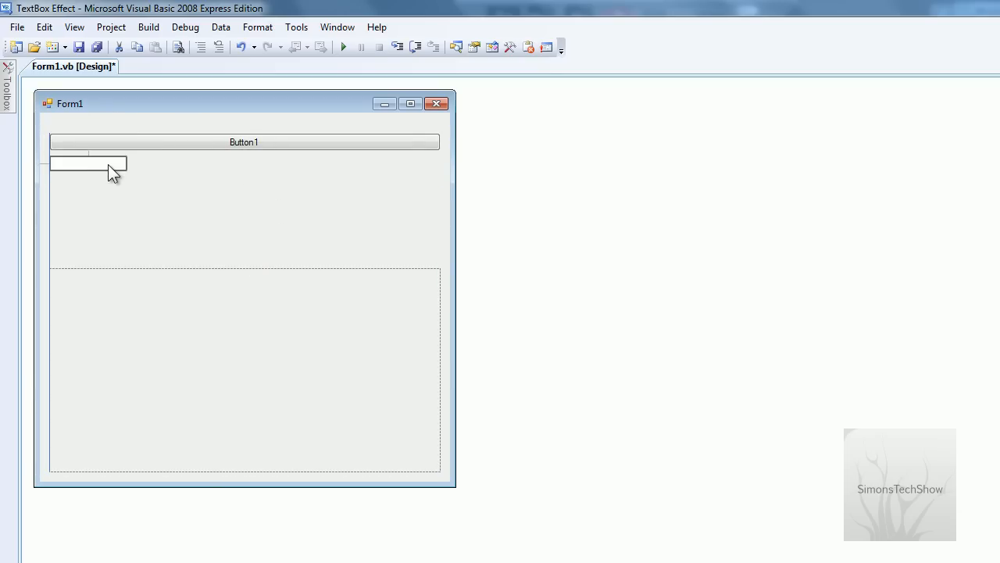
left_click_drag(125, 163, 438, 166)
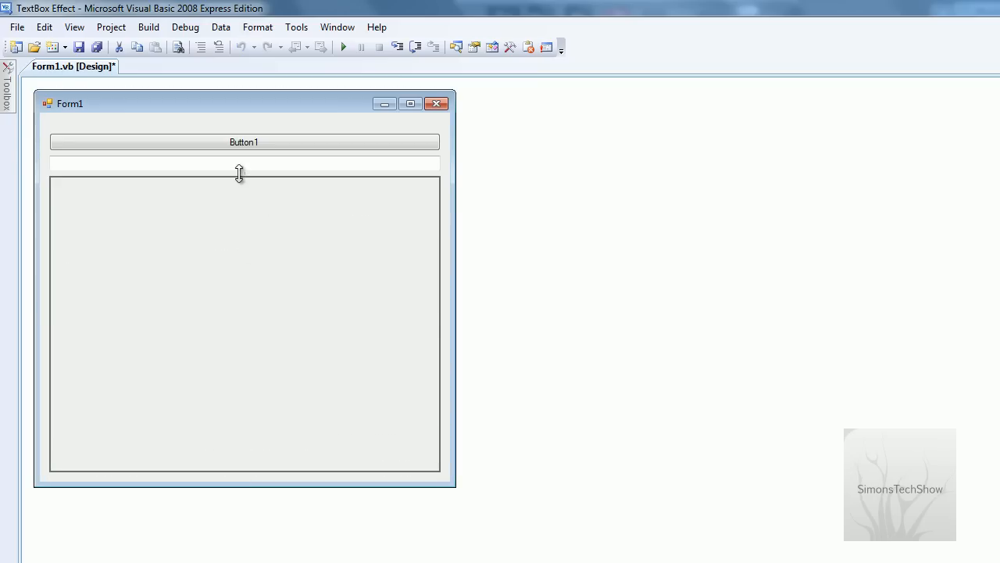
left_click(244, 323)
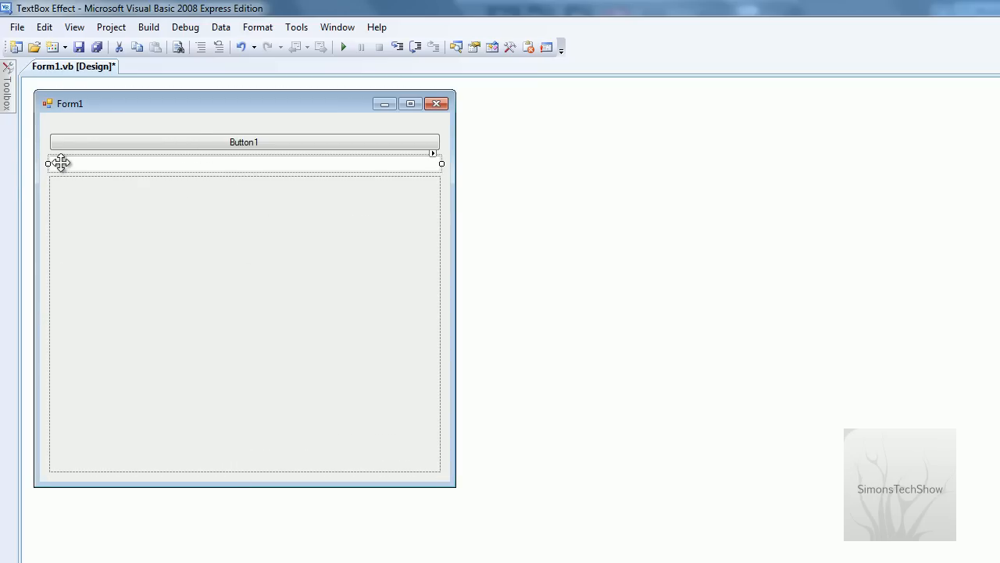
left_click(244, 141)
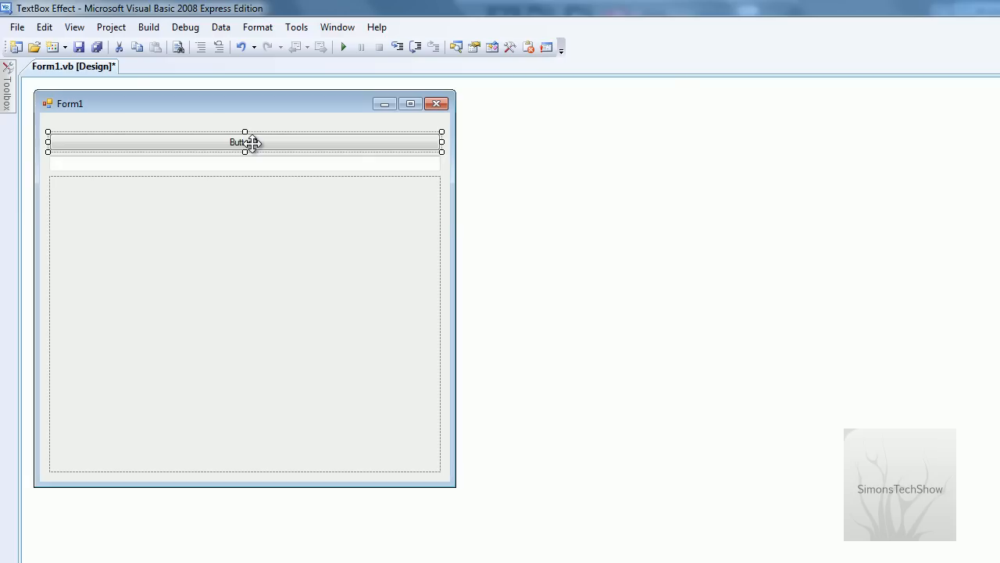
mouse_move(60, 215)
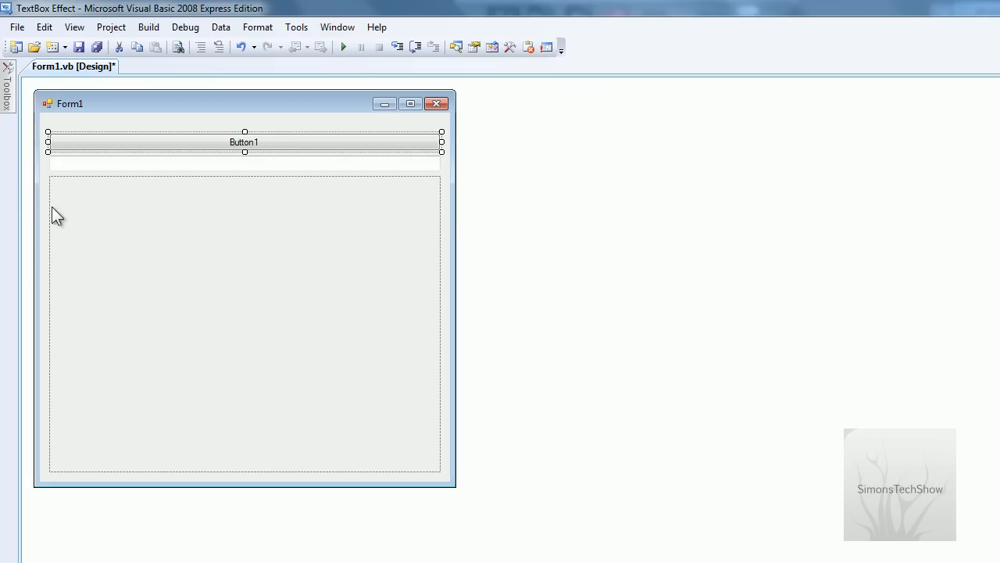
mouse_move(64, 194)
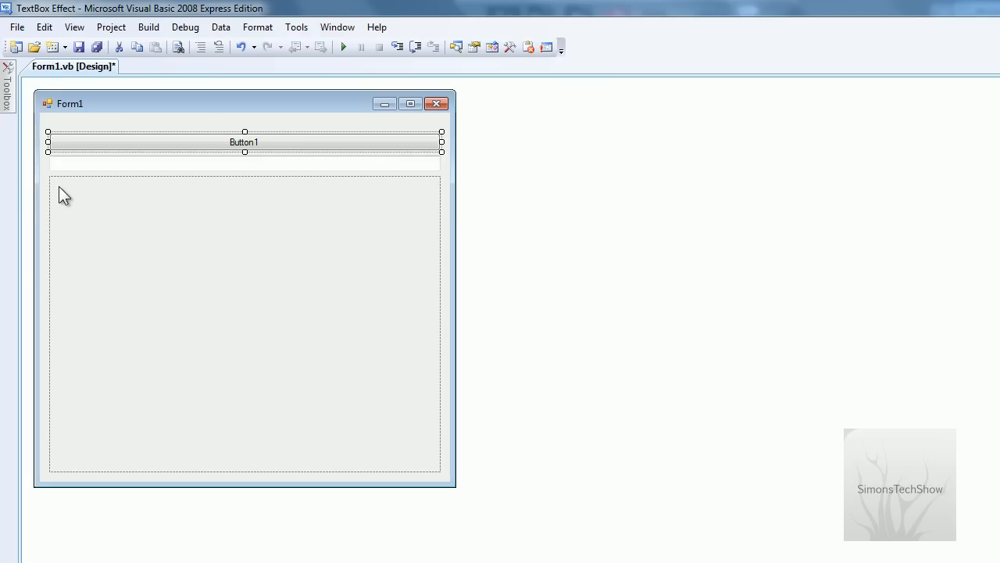
mouse_move(115, 220)
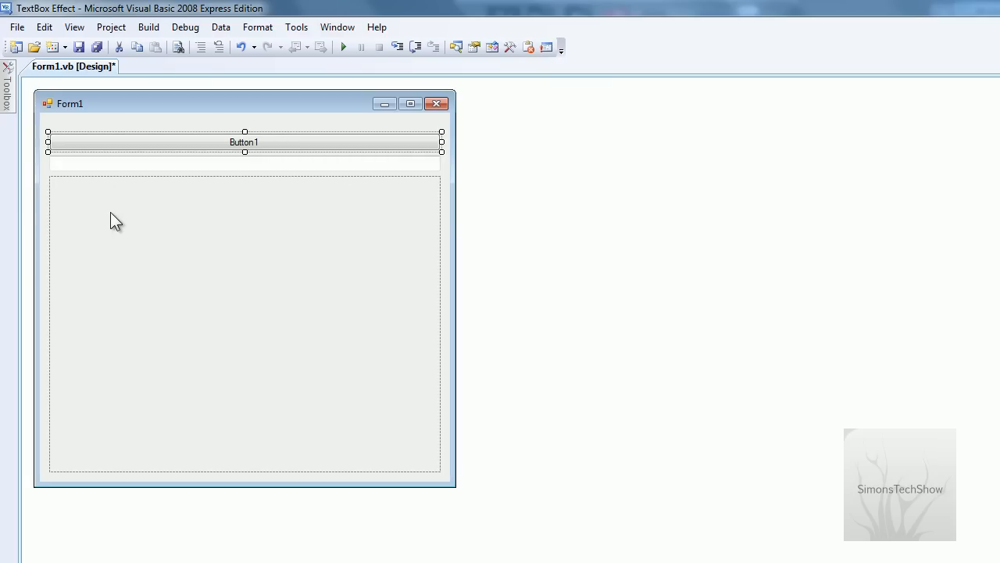
mouse_move(116, 184)
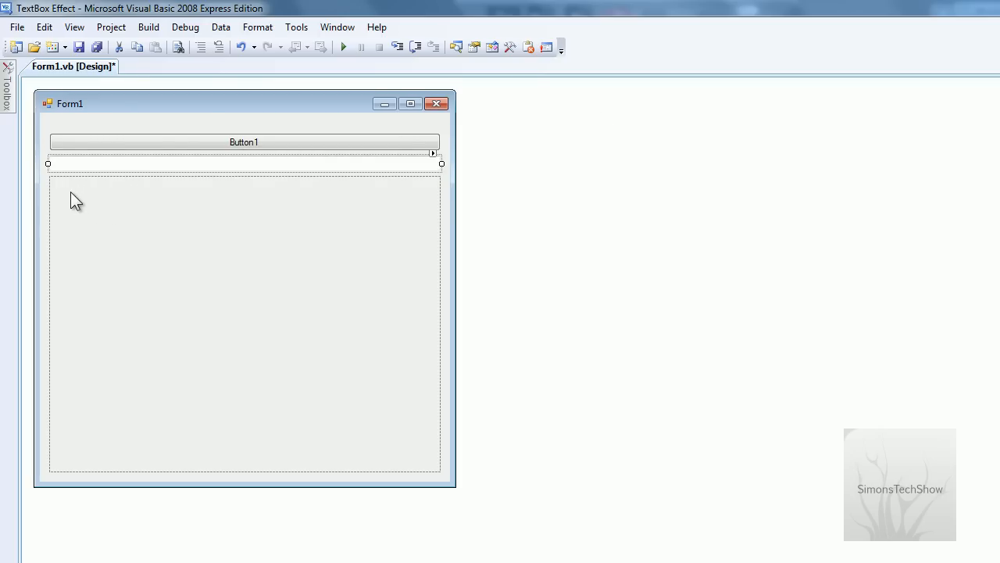
mouse_move(7, 172)
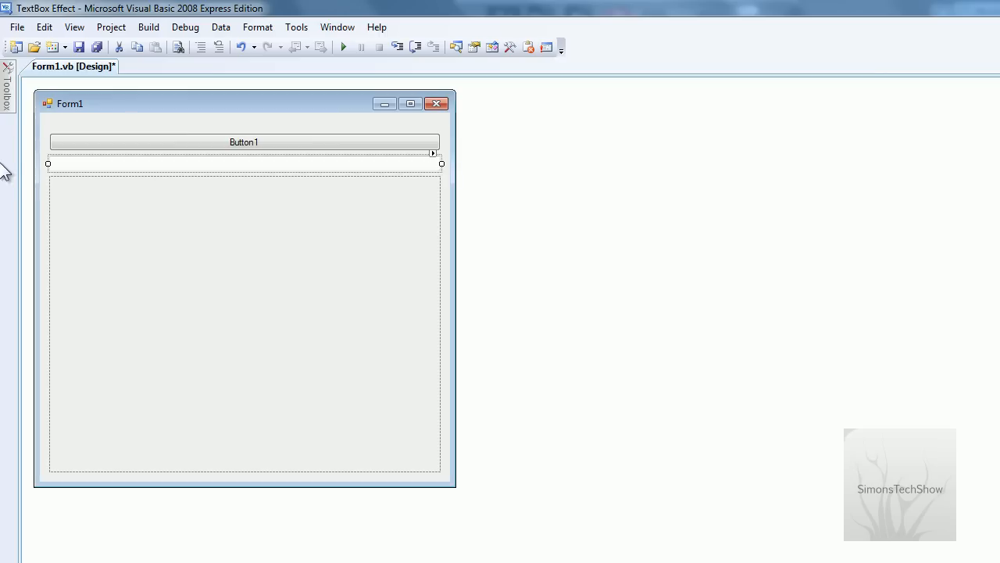
mouse_move(219, 161)
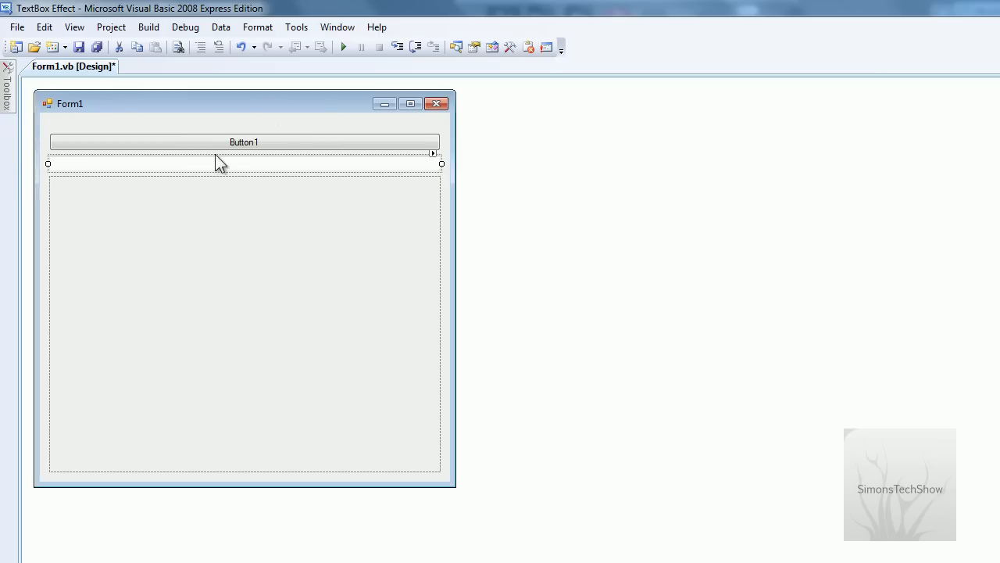
mouse_move(107, 139)
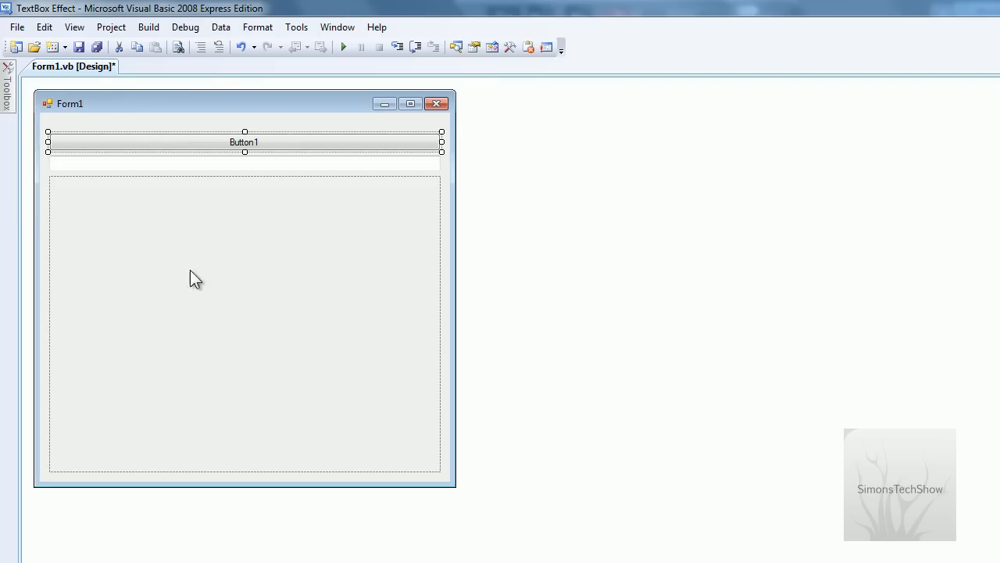
mouse_move(203, 145)
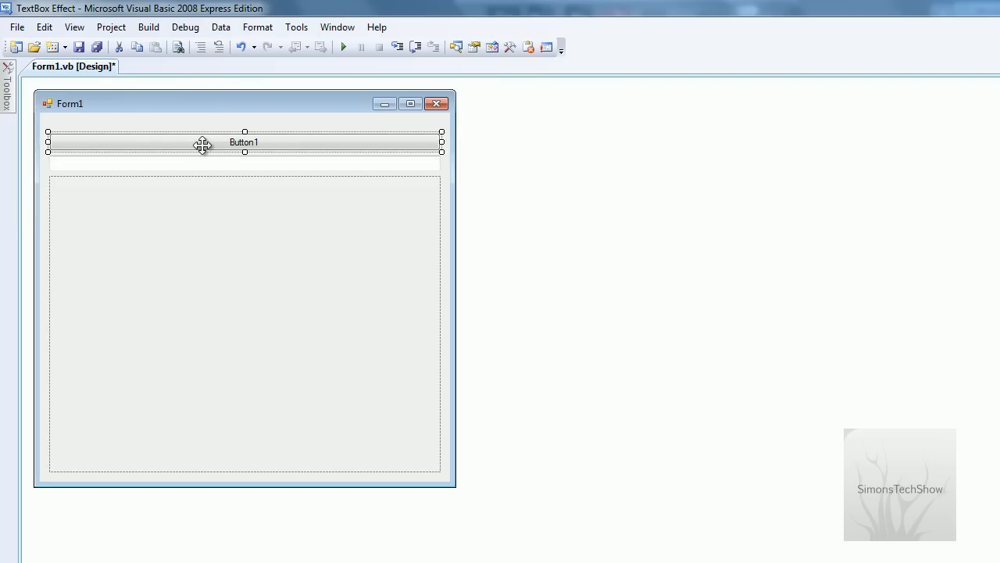
mouse_move(148, 138)
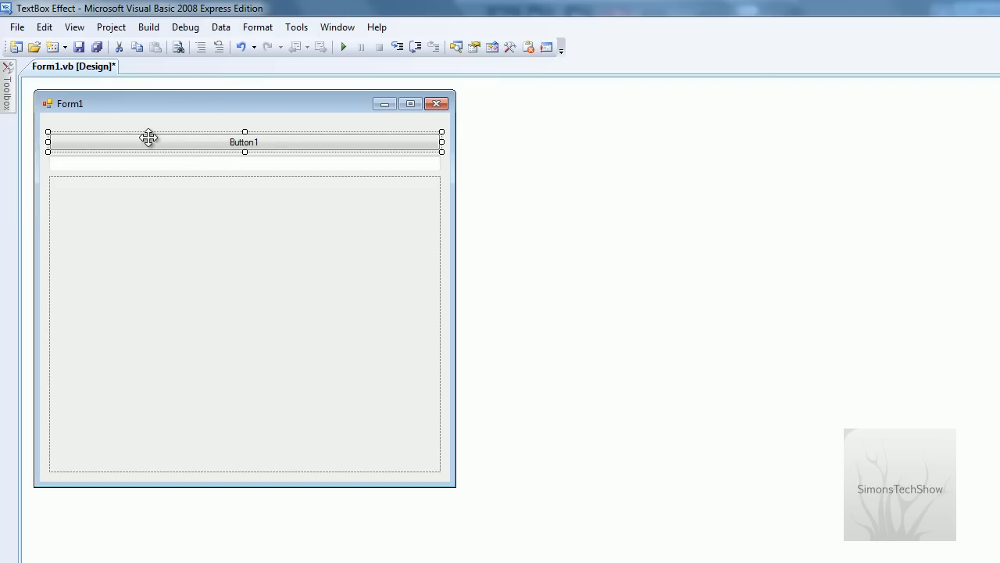
Step: Declare abox As TextBox and count As Integer at the top of Form1's code
double_click(243, 141)
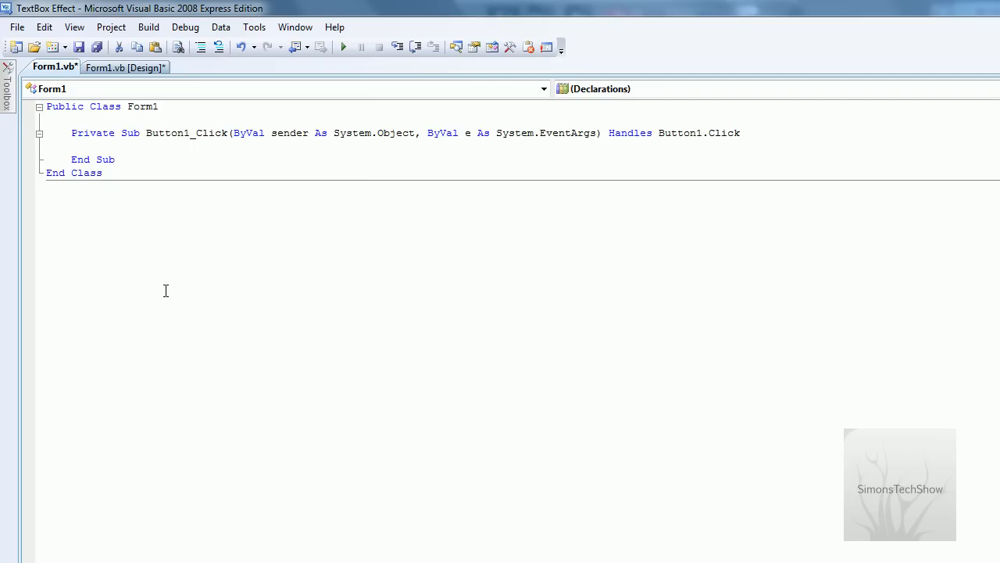
mouse_move(80, 247)
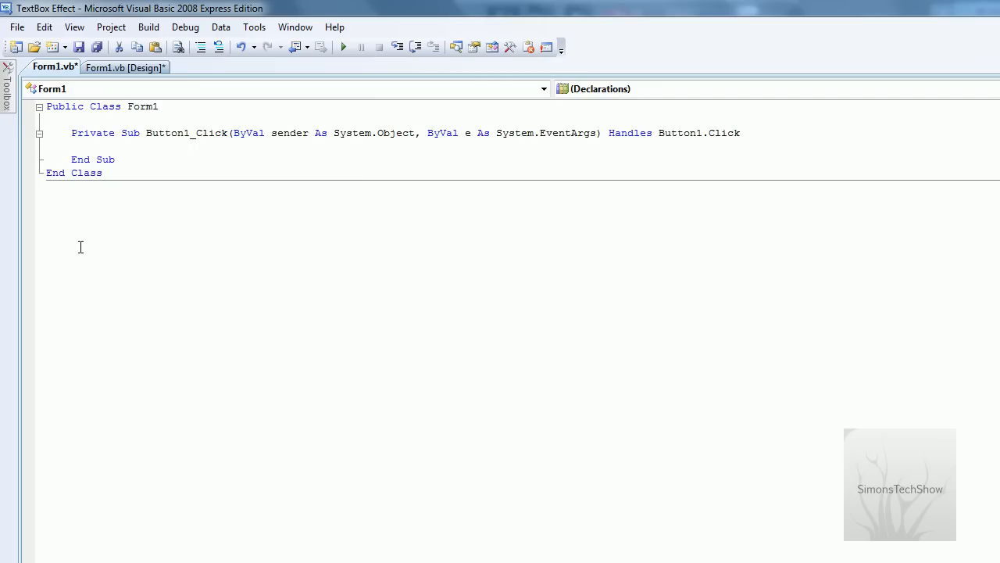
type("Dim")
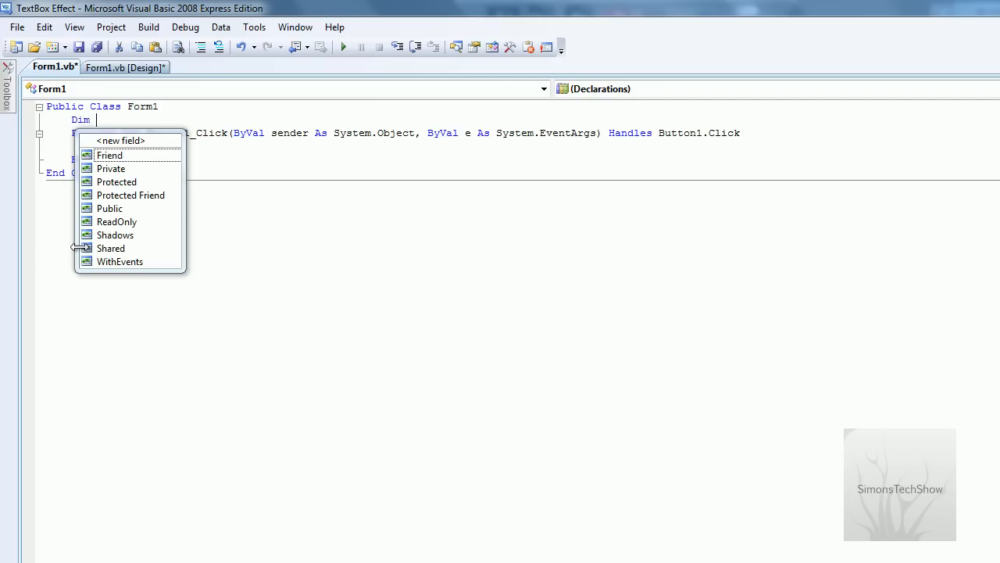
type("ab")
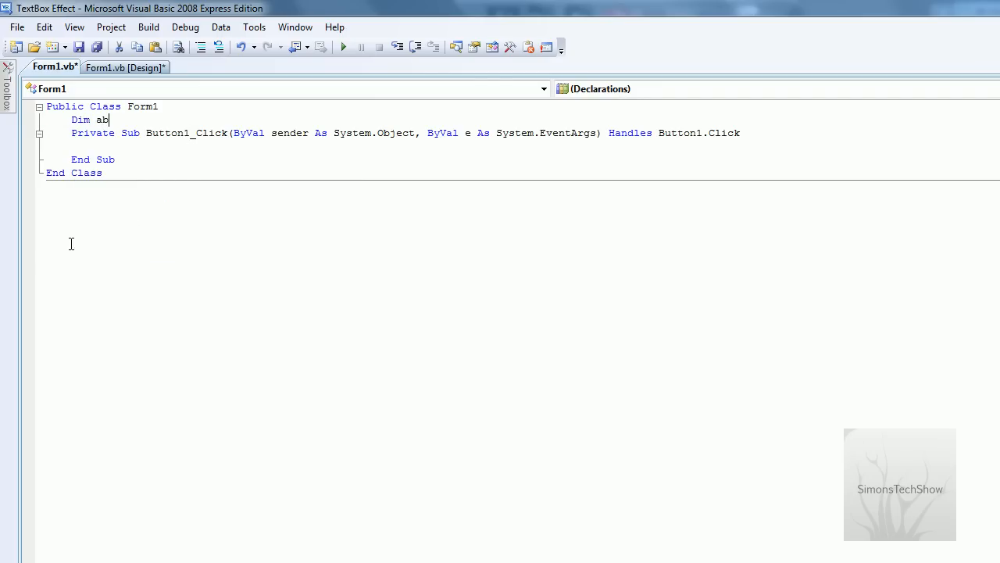
type("ox as")
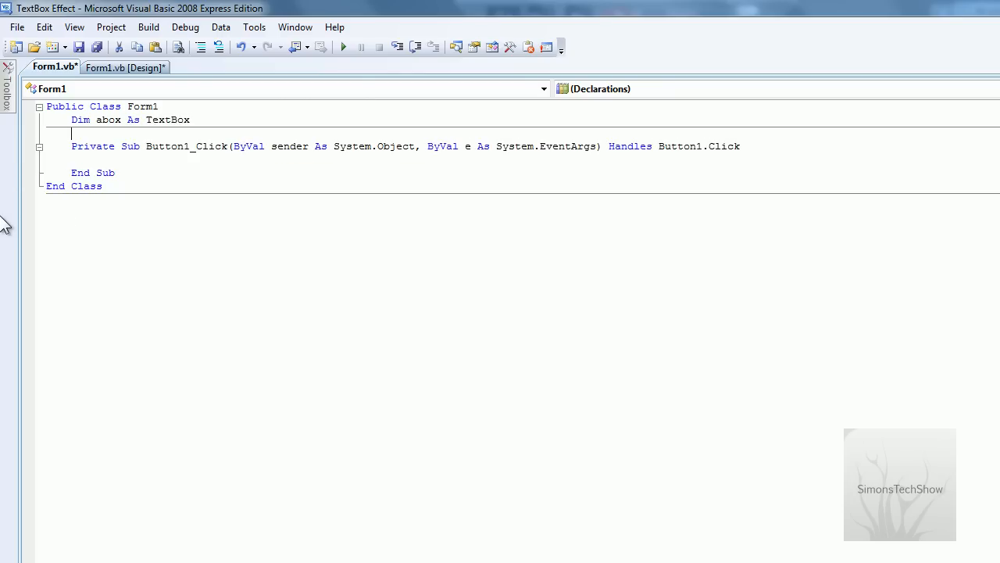
type("fim")
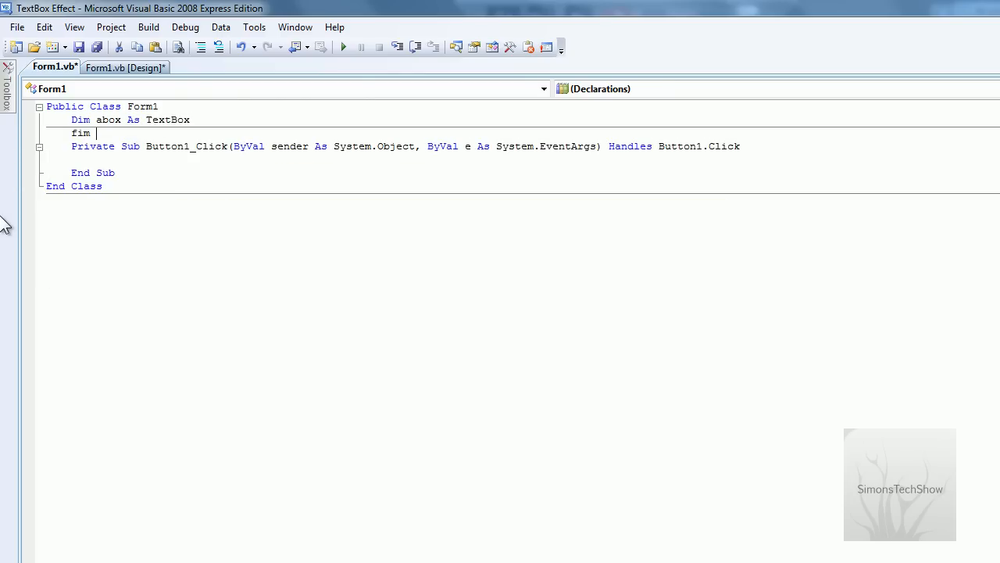
type("count")
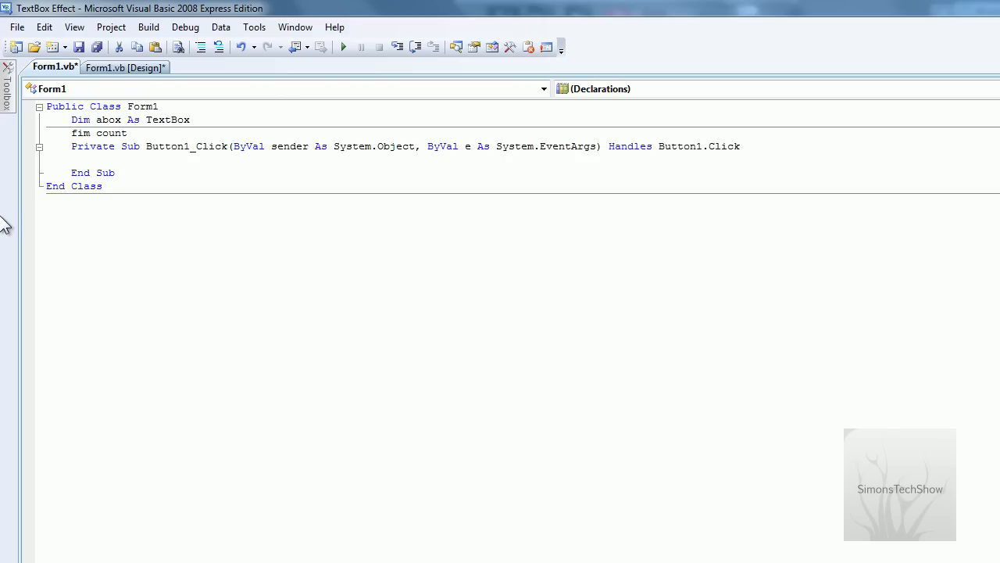
type("as interger")
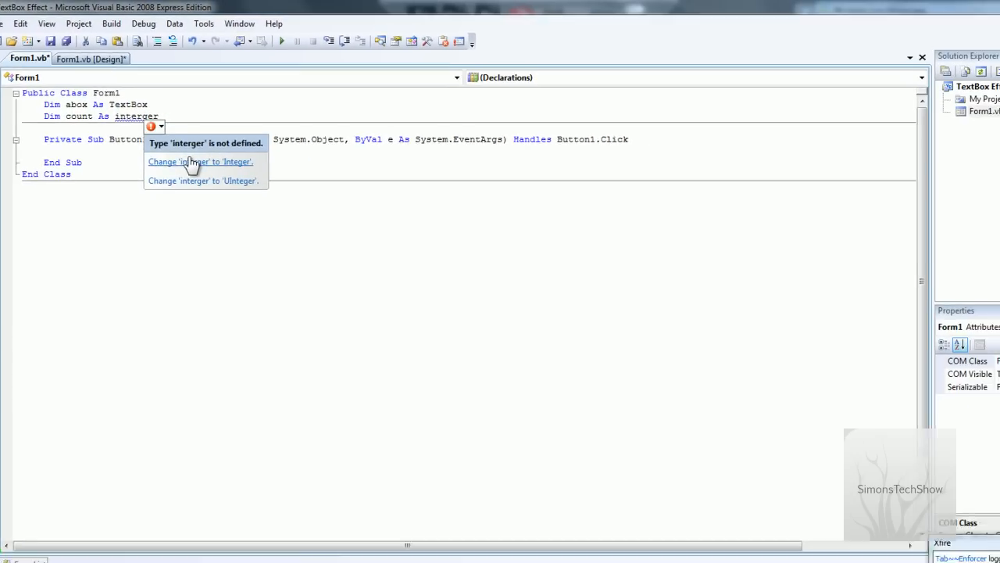
Step: Correct the misspelled Integer type and declare count2 As Integer
left_click(200, 161)
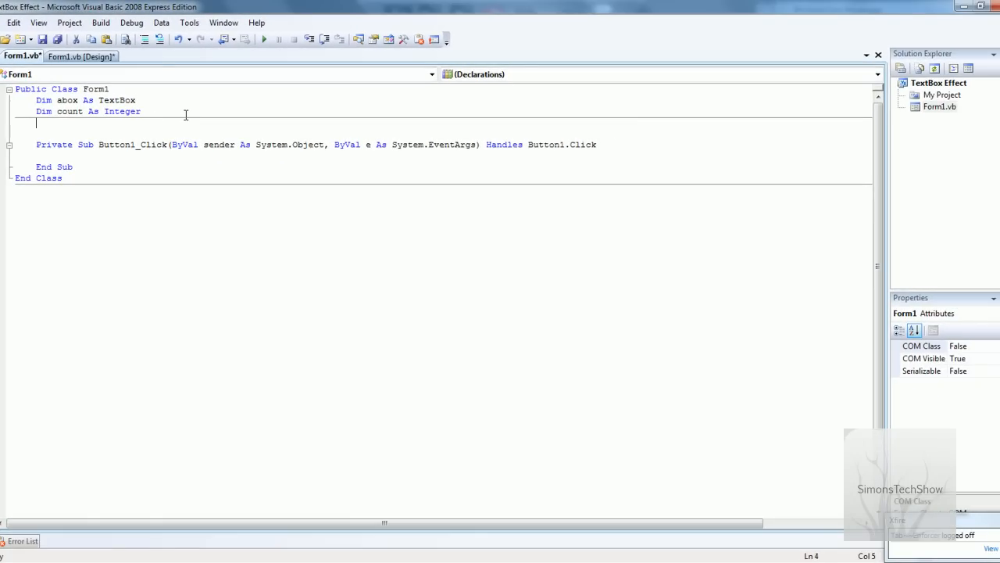
type("di")
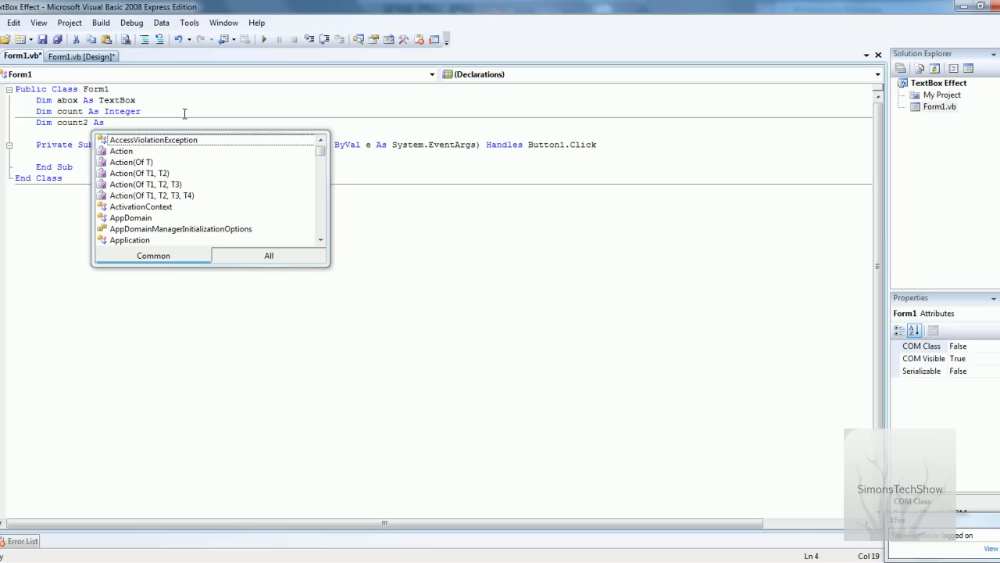
type("integer")
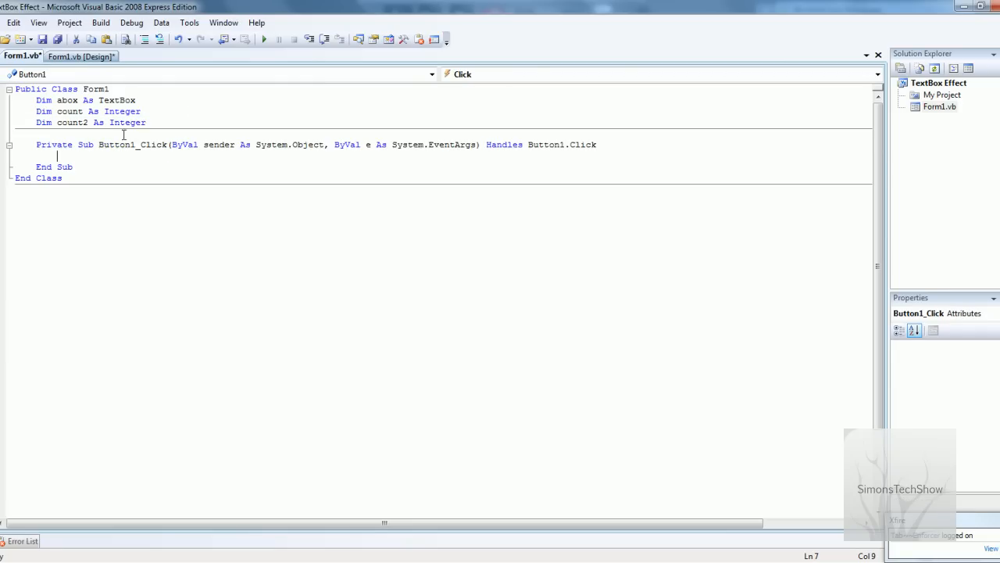
Step: Paste the Try/For loop code into Button1_Click that adds TextBox1's count of text boxes to FlowLayoutPanel1
left_click(81, 56)
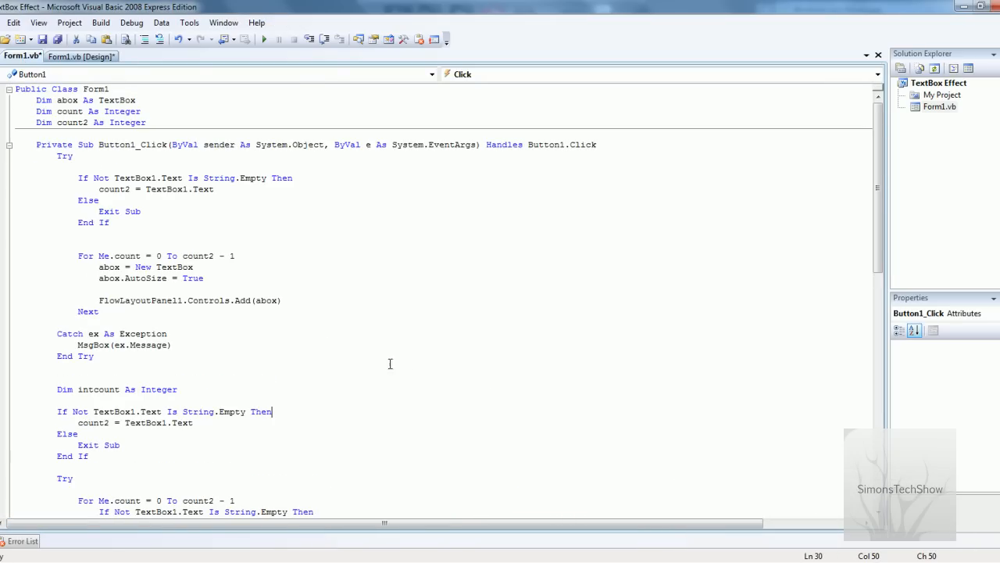
mouse_move(196, 222)
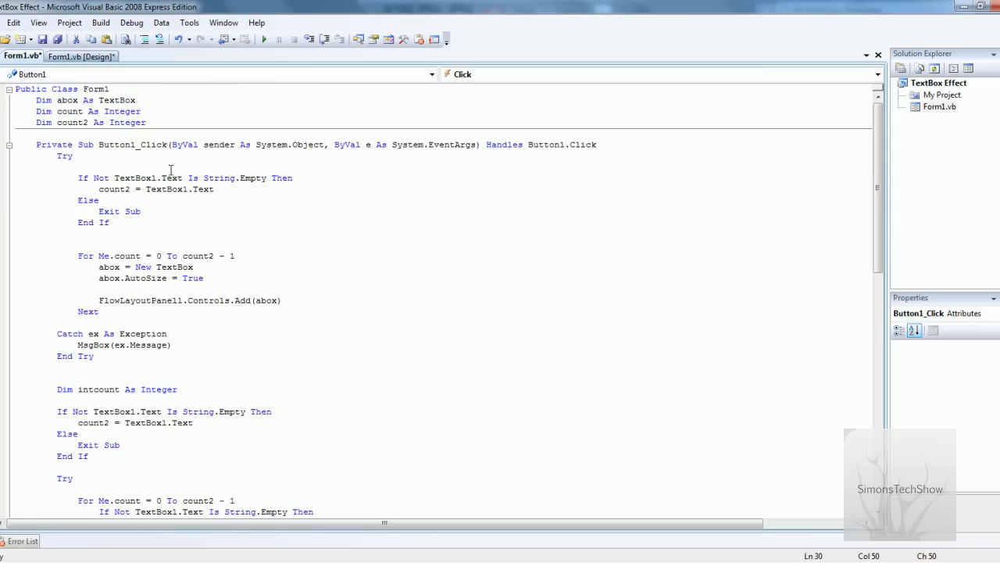
scroll("down", 3)
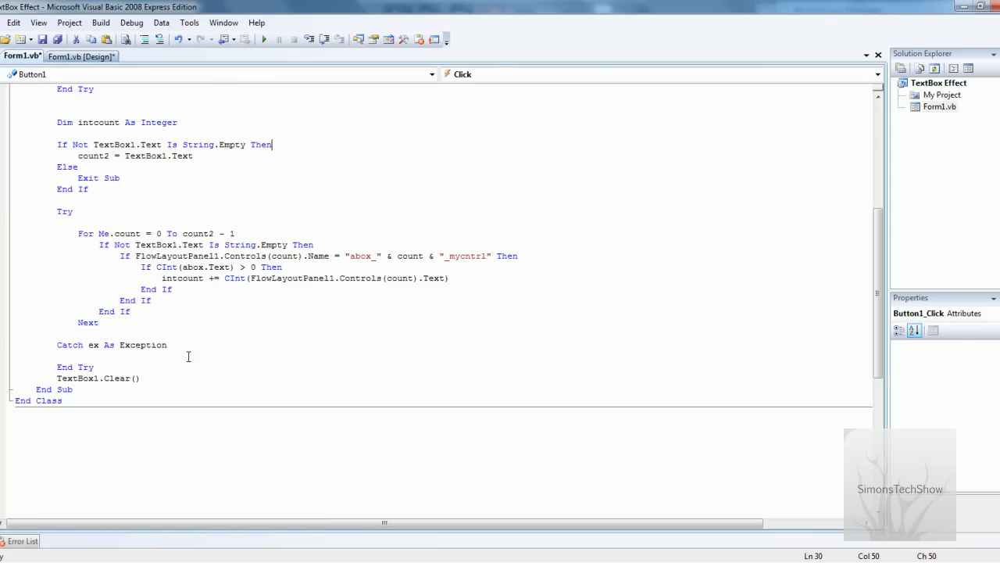
scroll("up", 3)
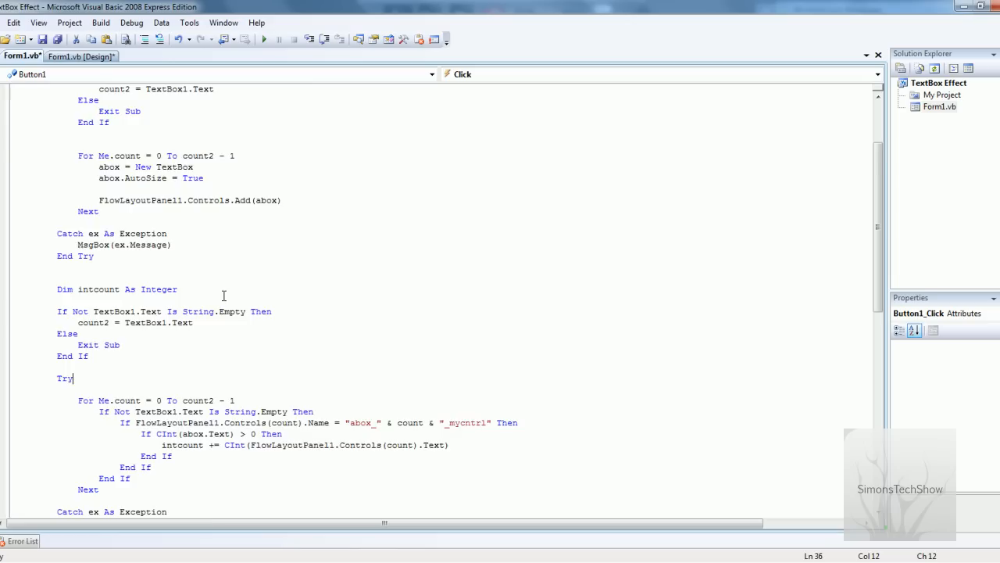
double_click(124, 256)
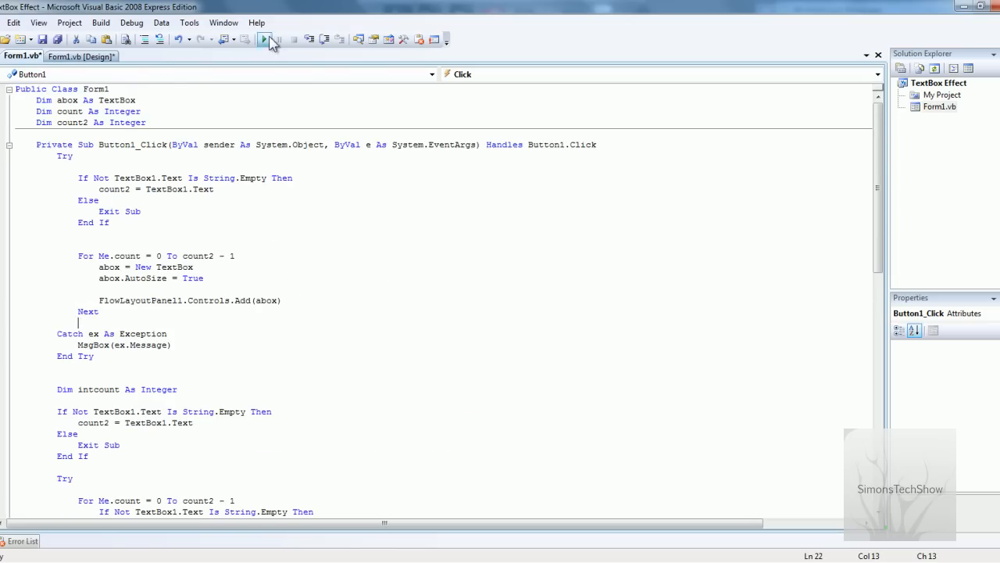
Step: Run Form1, enter 10 and click Button1 to add ten text boxes to the panel
left_click(263, 39)
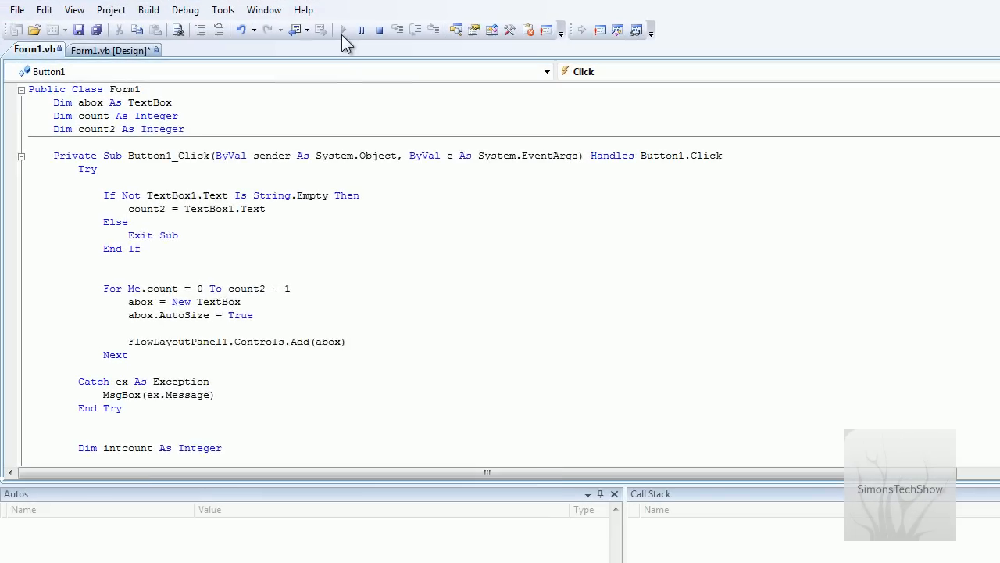
left_click(343, 30)
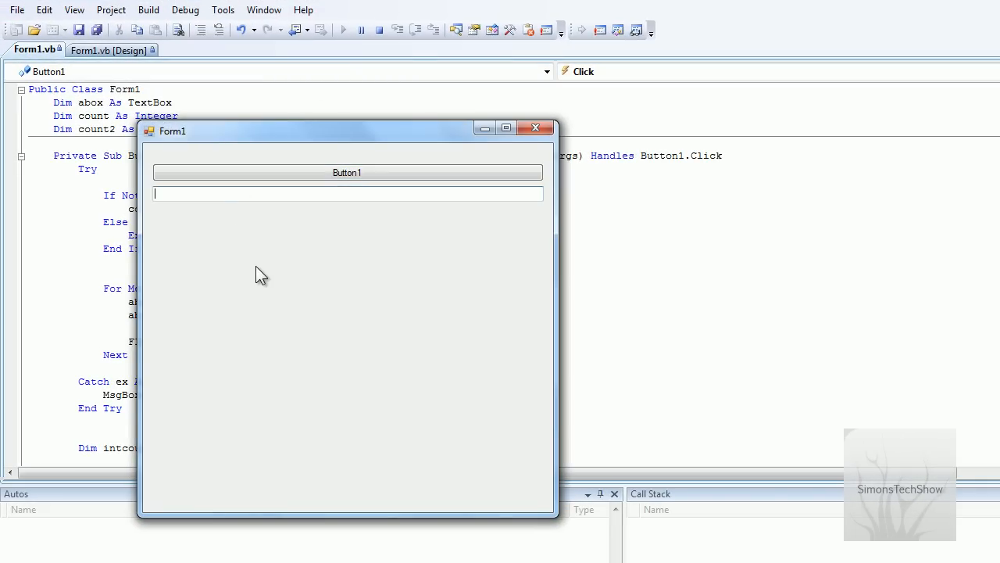
mouse_move(259, 265)
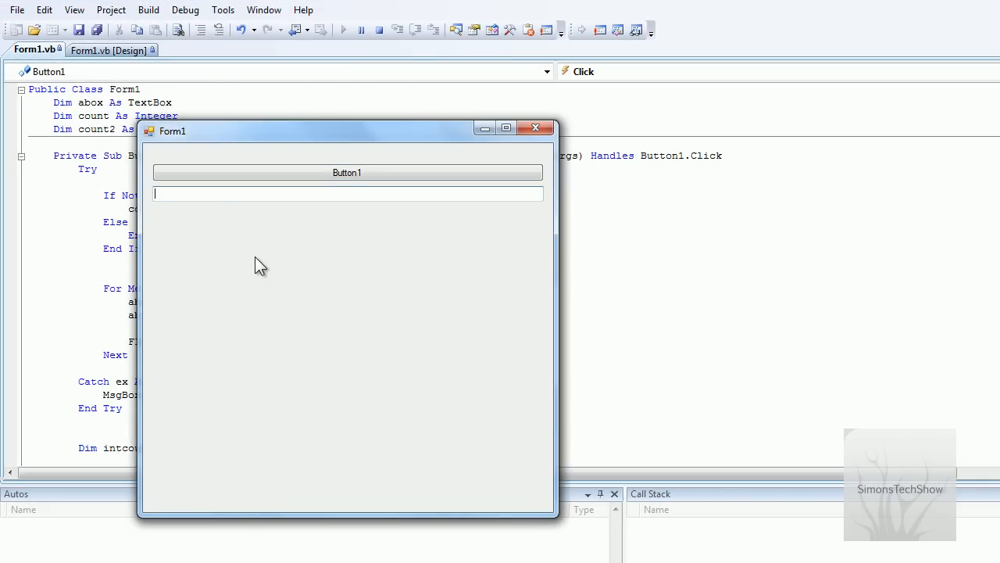
left_click(347, 171)
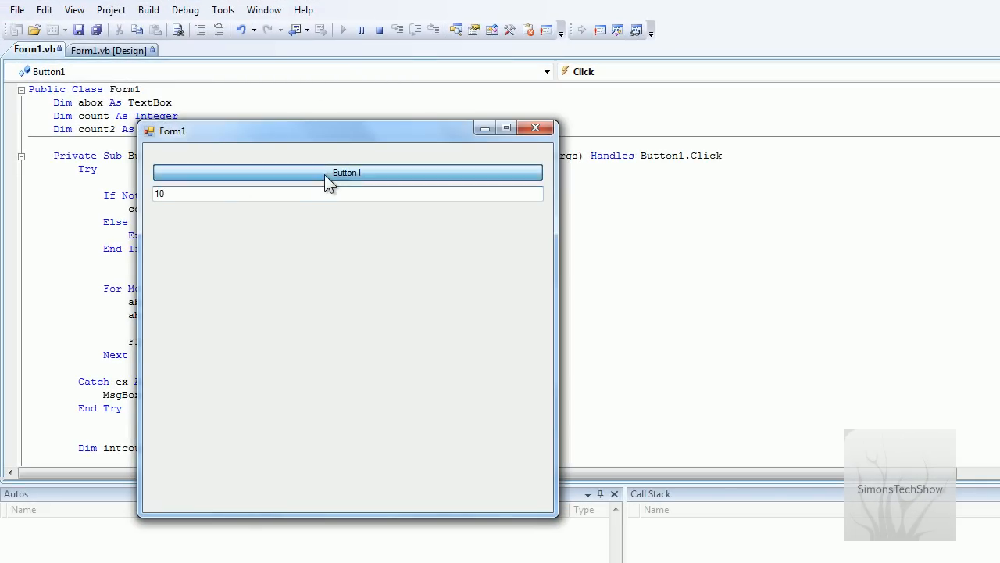
left_click(347, 172)
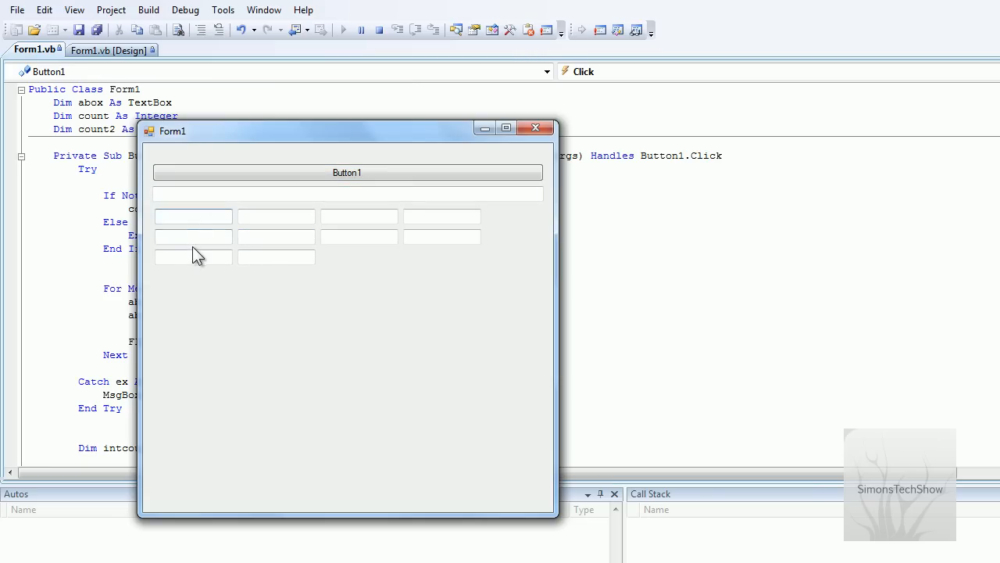
left_click(275, 216)
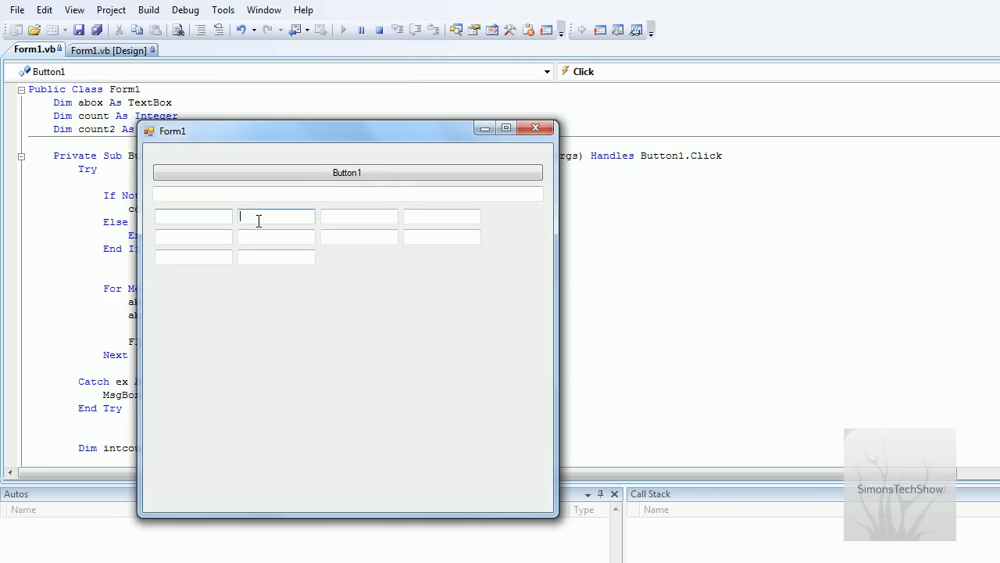
Step: Enter 10 again and click Button1 to append another ten text boxes
left_click(440, 216)
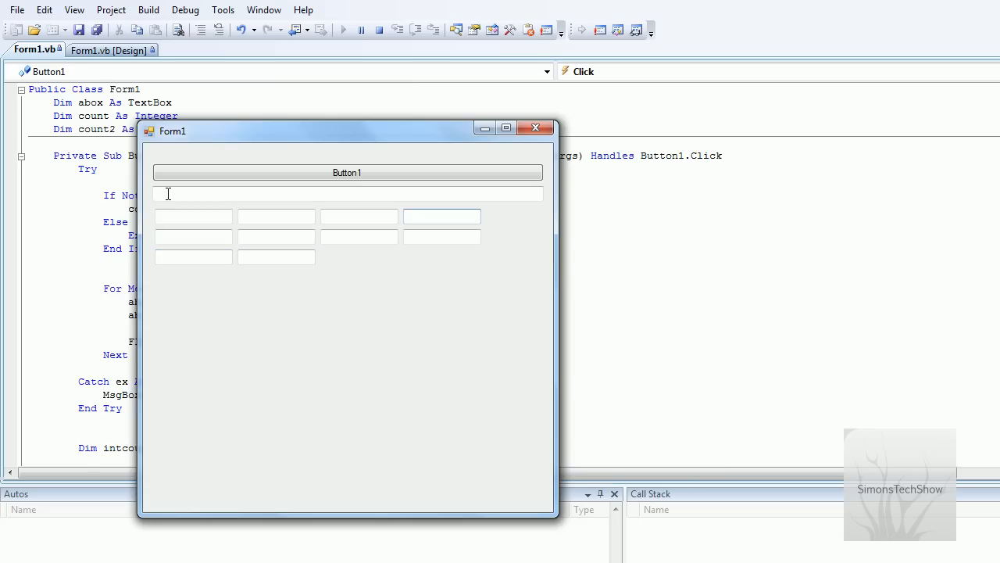
type("10")
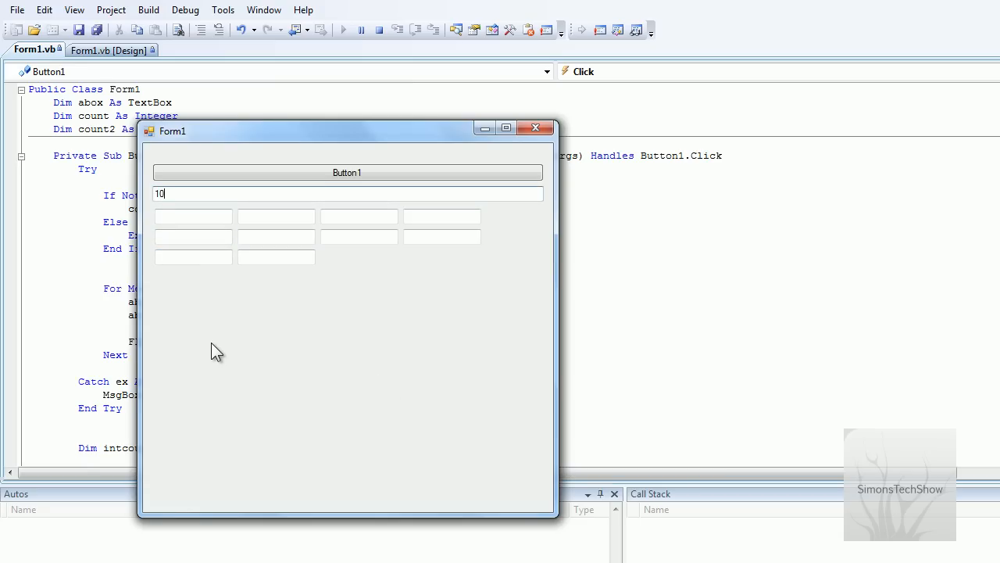
left_click(347, 172)
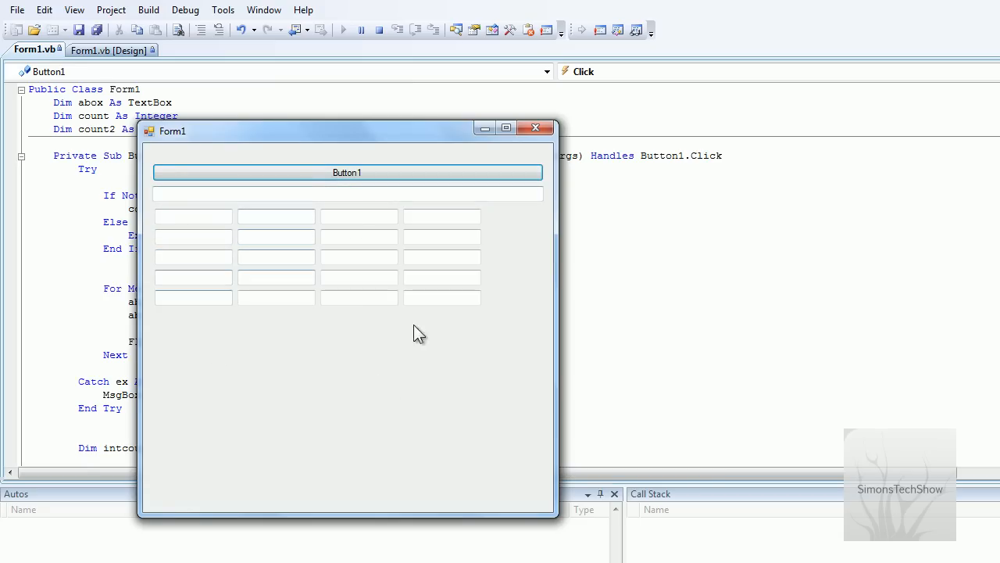
left_click(347, 194)
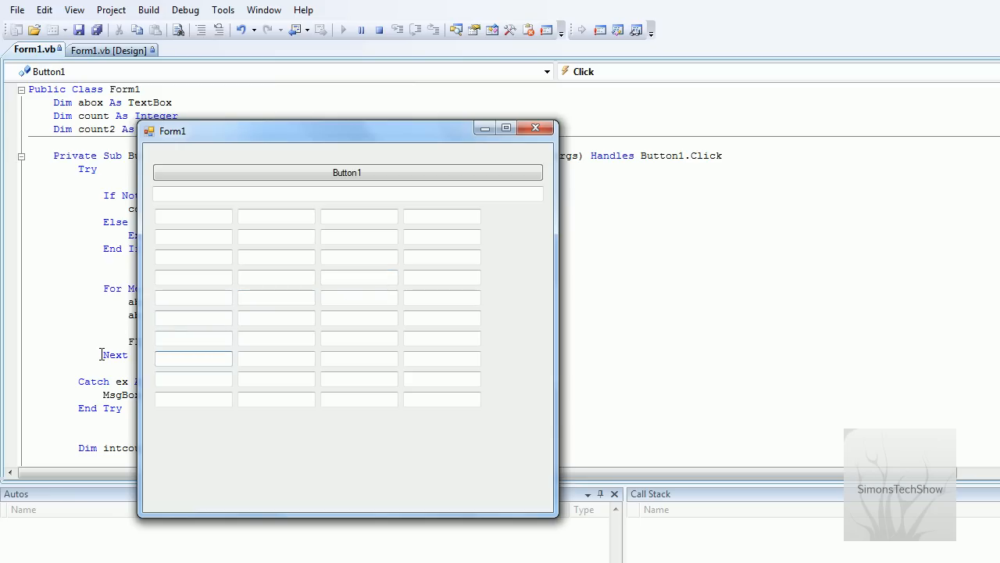
mouse_move(6, 313)
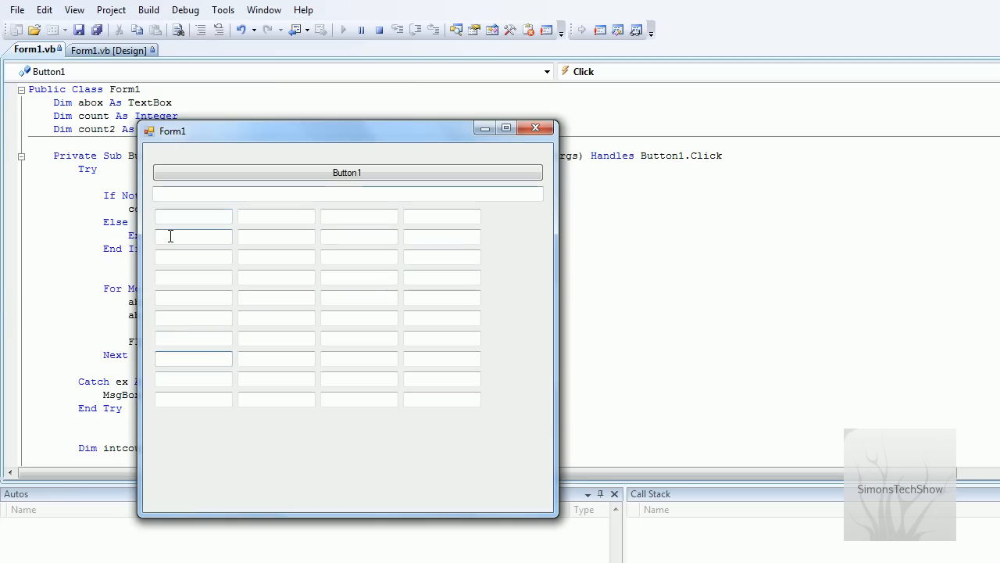
Step: Type sample text into the first-column boxes, then enter 6 and add six more boxes
type("asfsaf")
left_click(192, 398)
type("agdd")
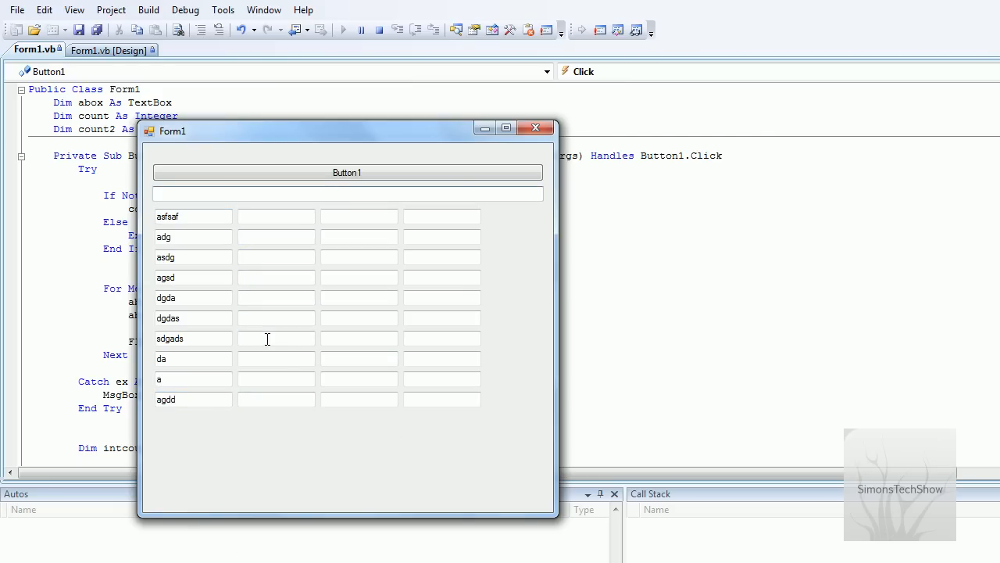
type("6")
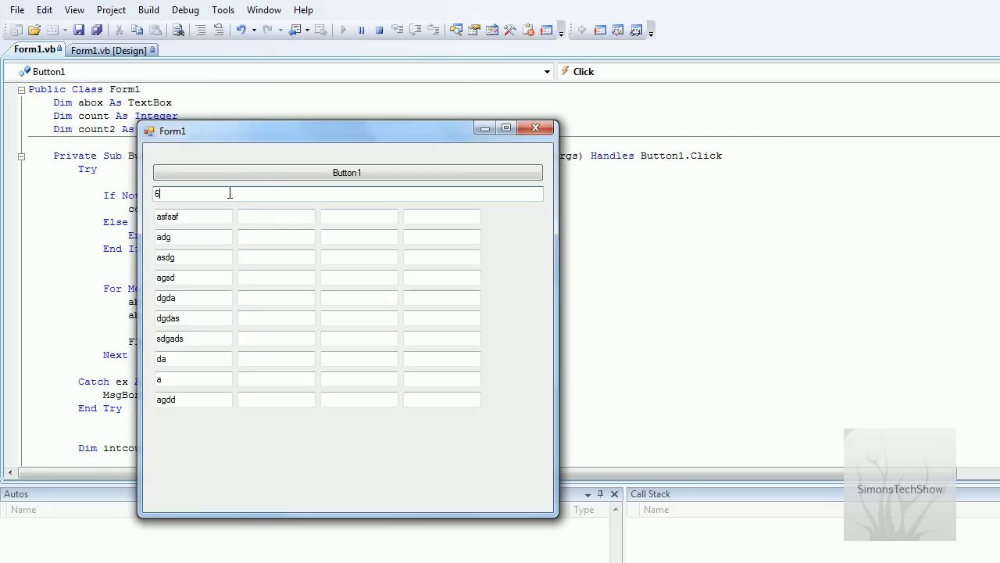
left_click(347, 172)
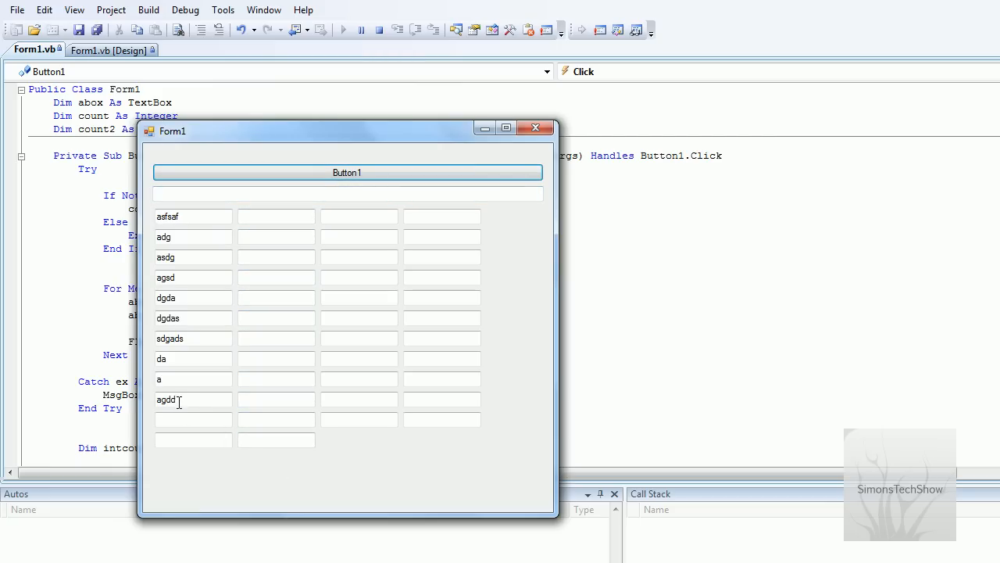